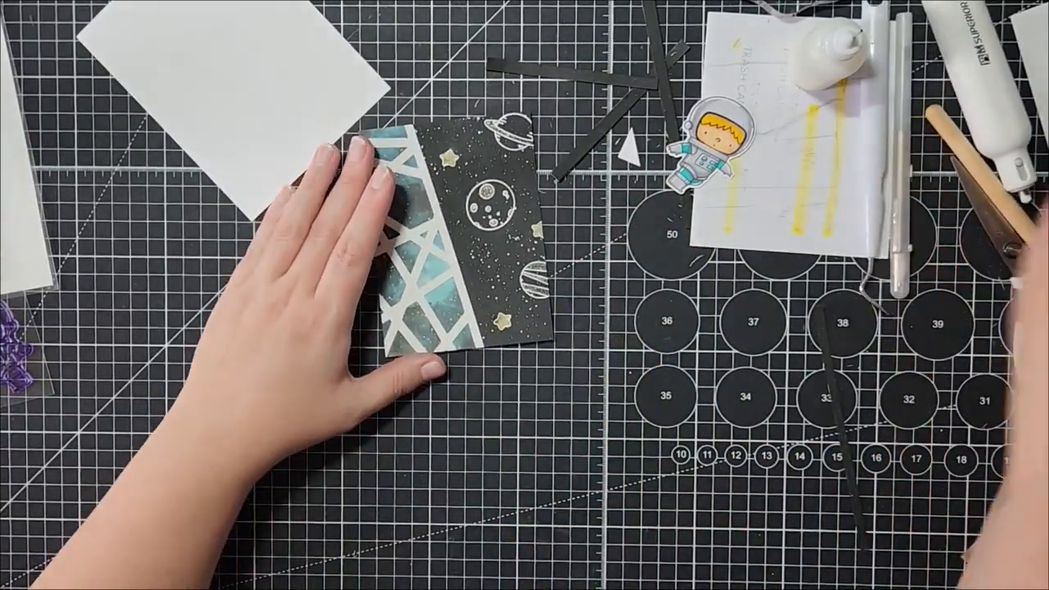
pyautogui.moveTo(475, 541)
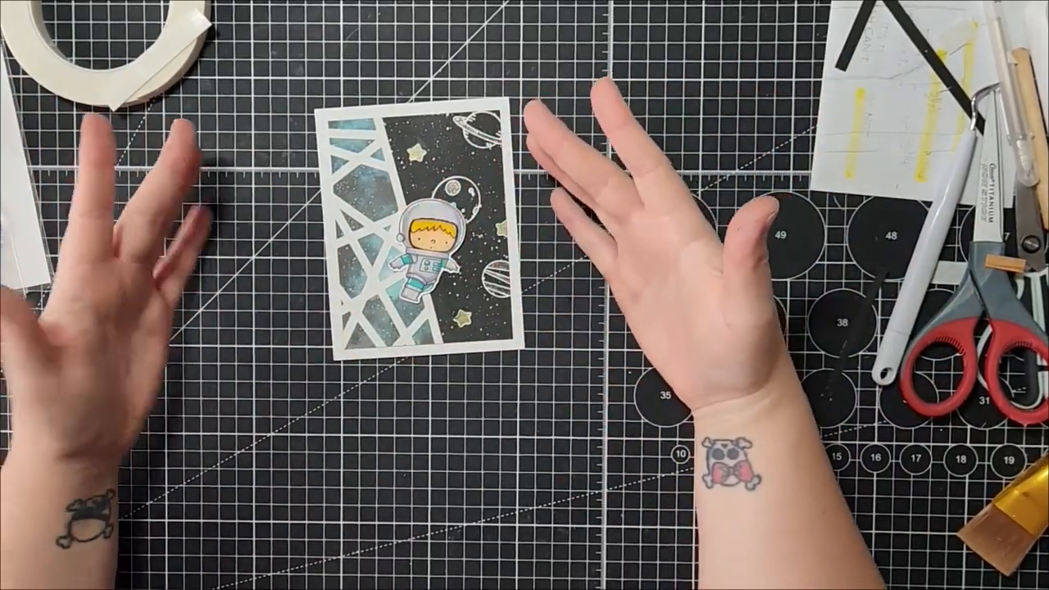
pyautogui.moveTo(459, 287)
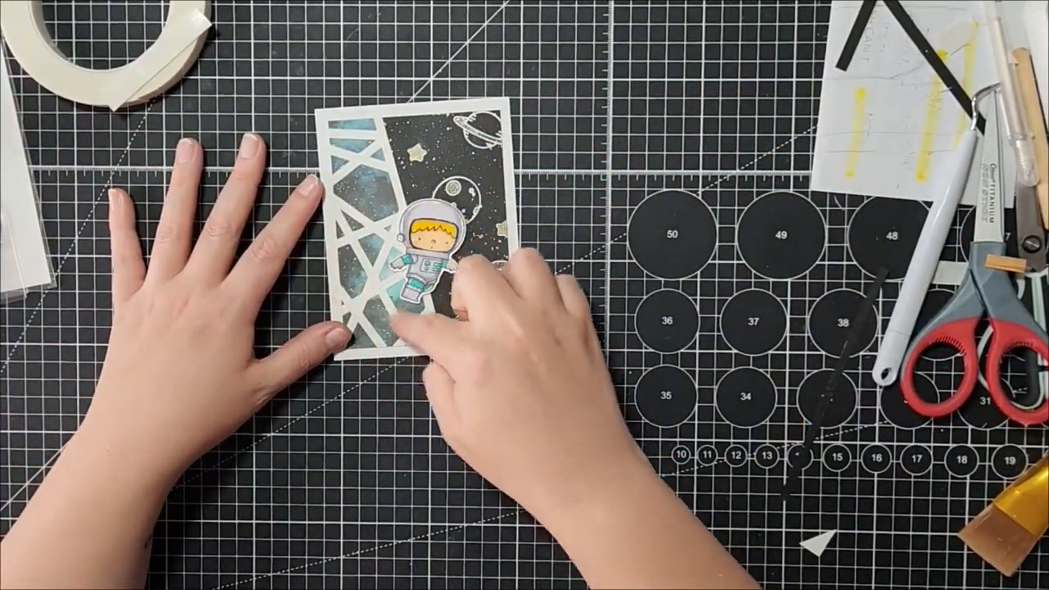